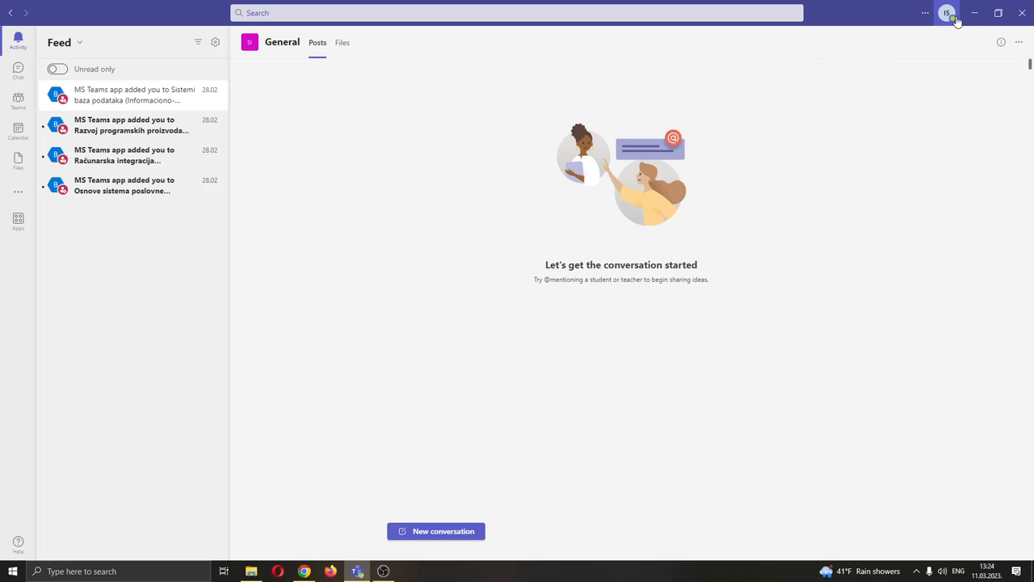
mouse_move(828, 274)
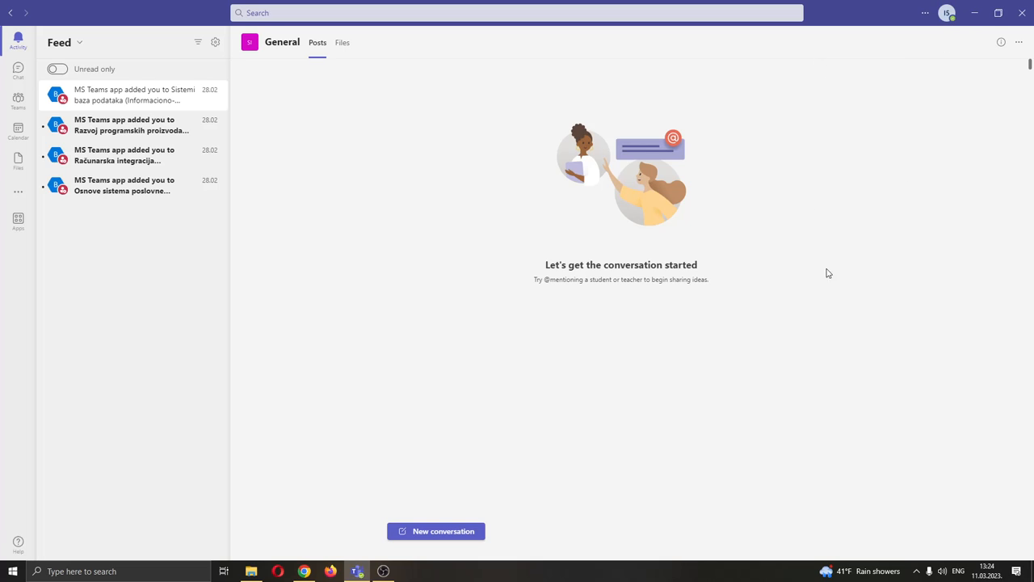
mouse_move(816, 229)
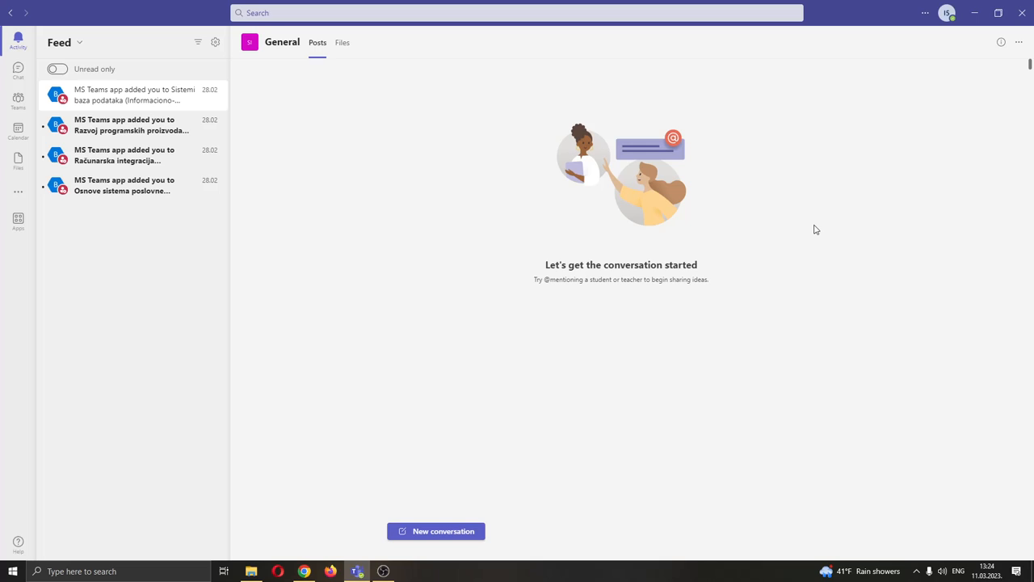
mouse_move(843, 243)
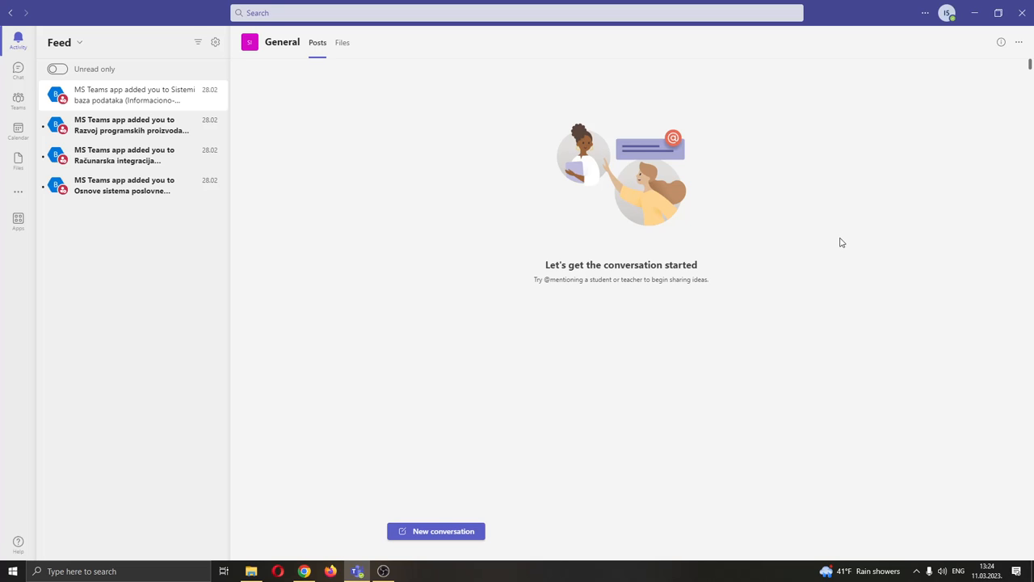
mouse_move(824, 216)
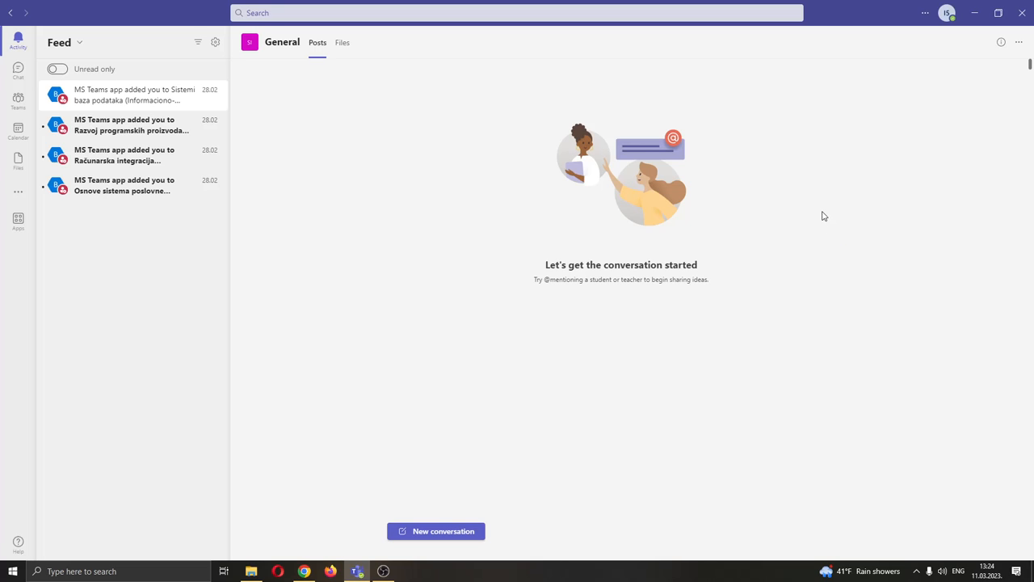
mouse_move(818, 217)
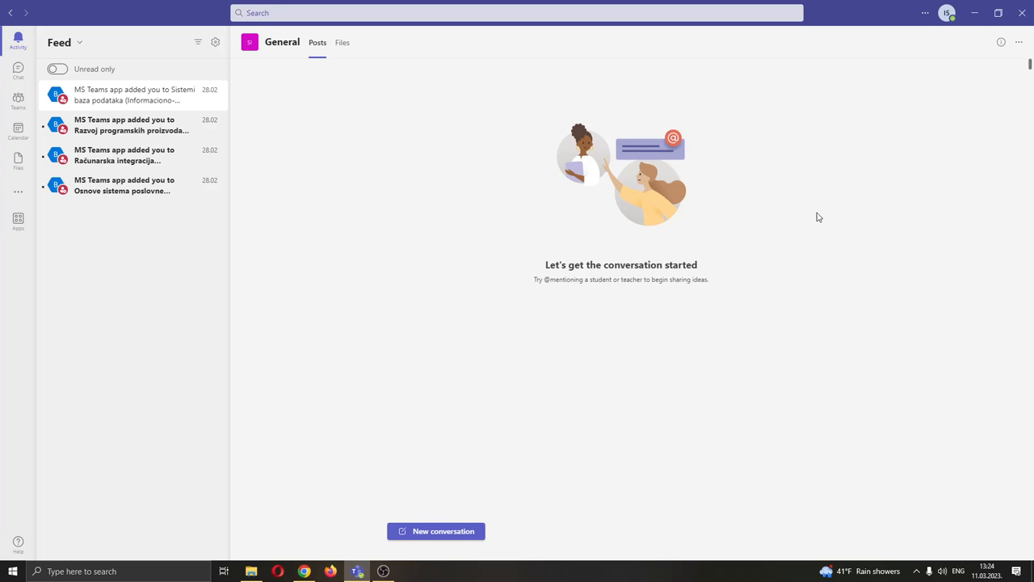
mouse_move(782, 226)
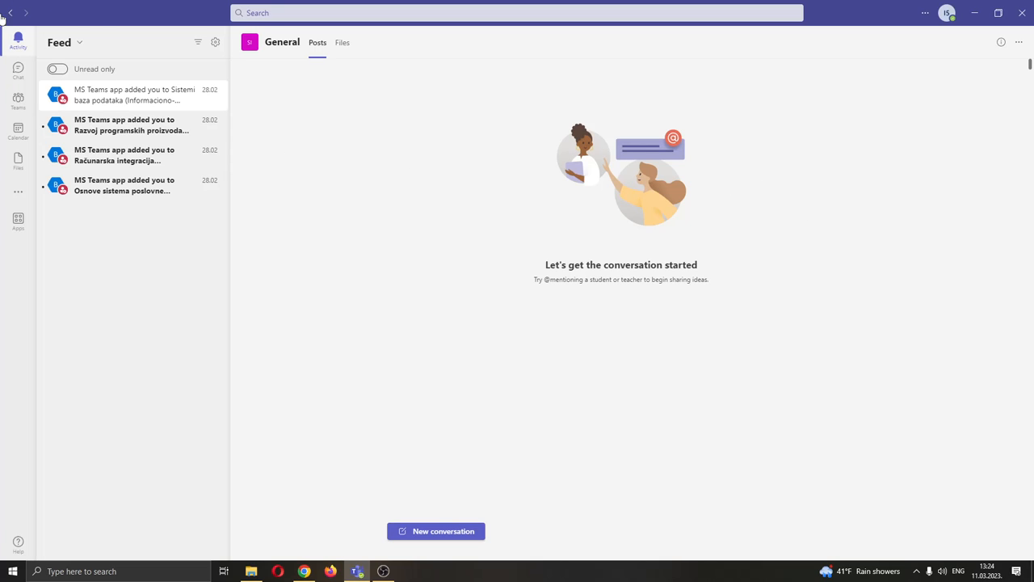
mouse_move(443, 184)
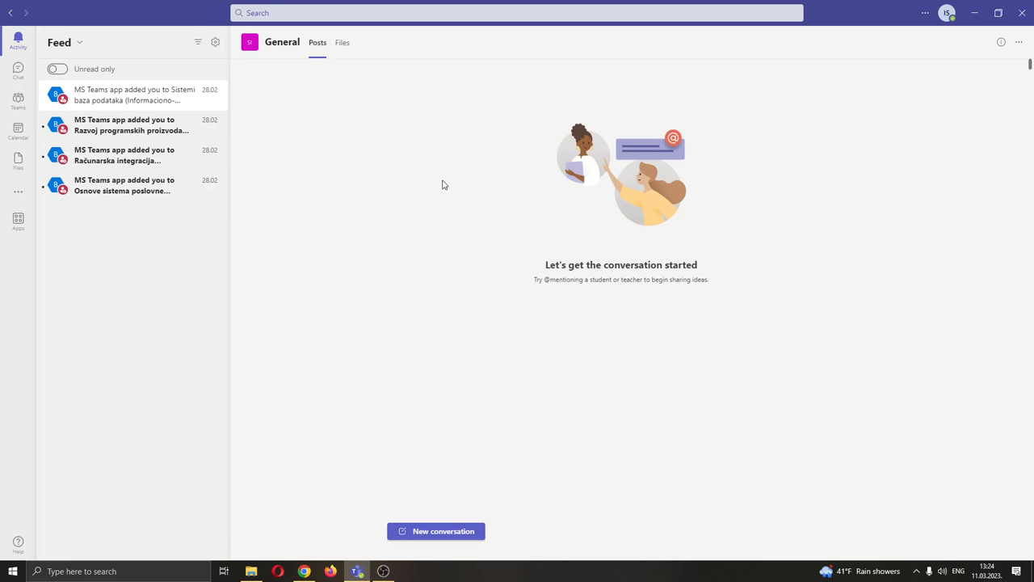
mouse_move(437, 385)
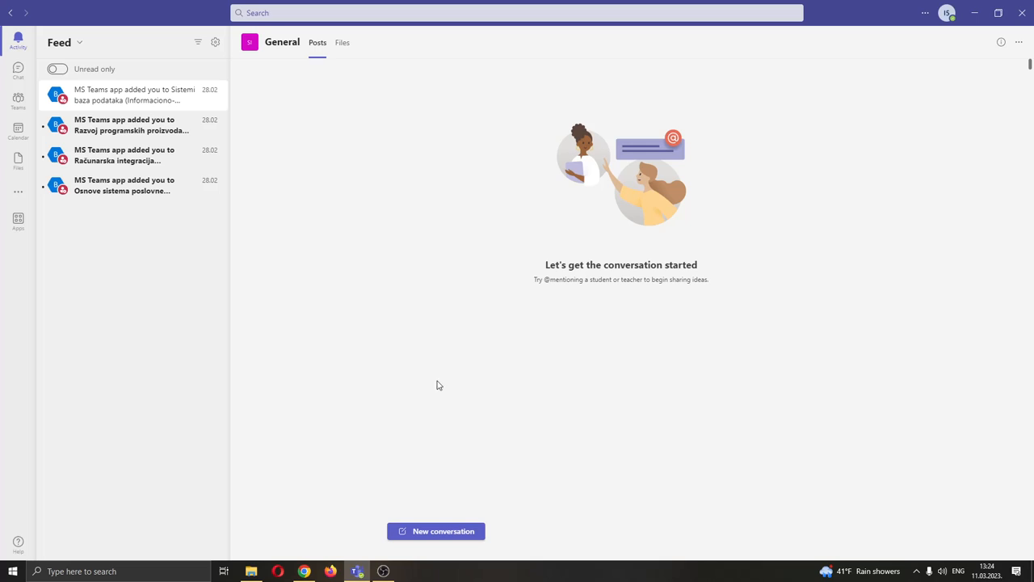
mouse_move(746, 320)
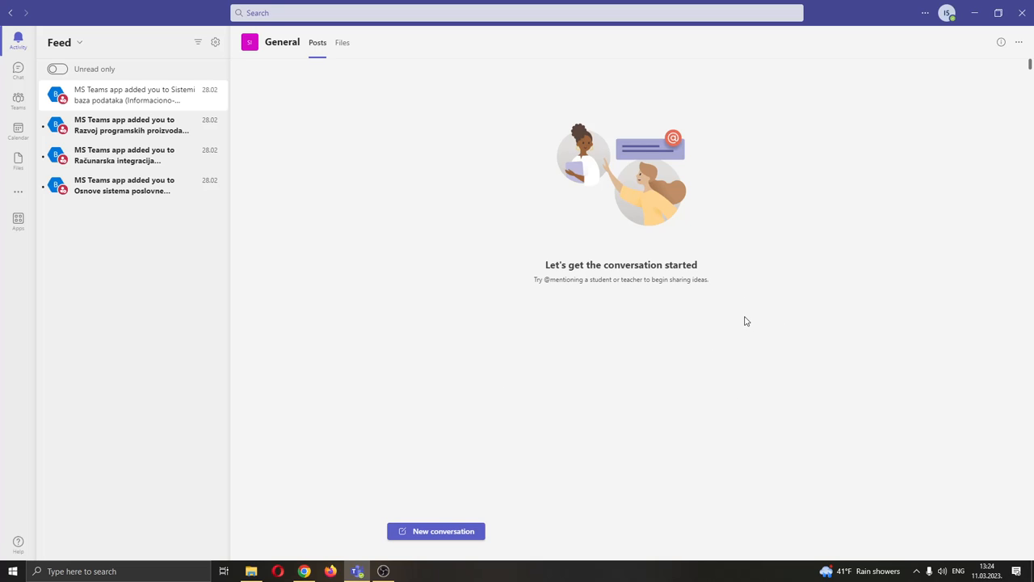
mouse_move(760, 327)
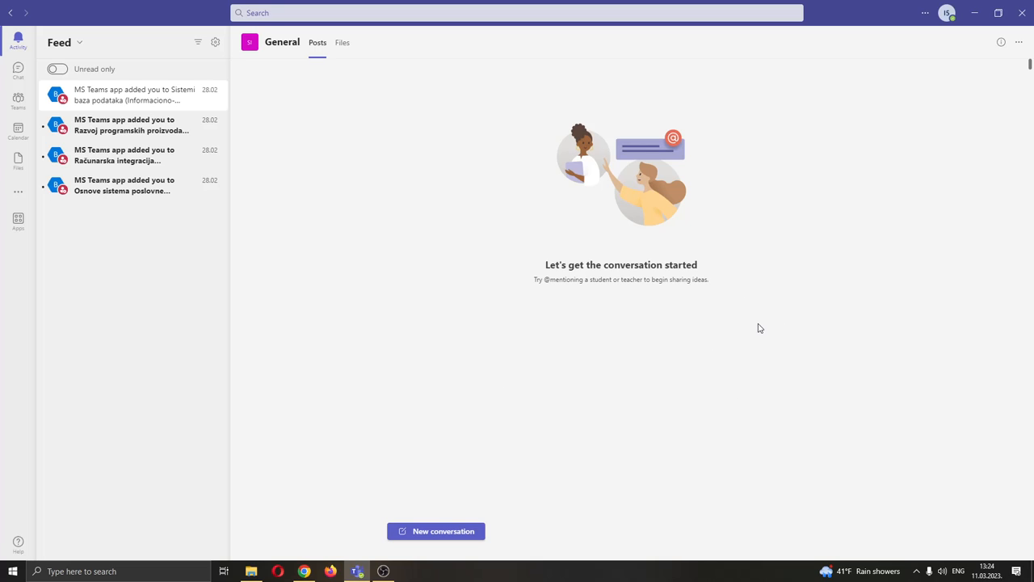
mouse_move(39, 72)
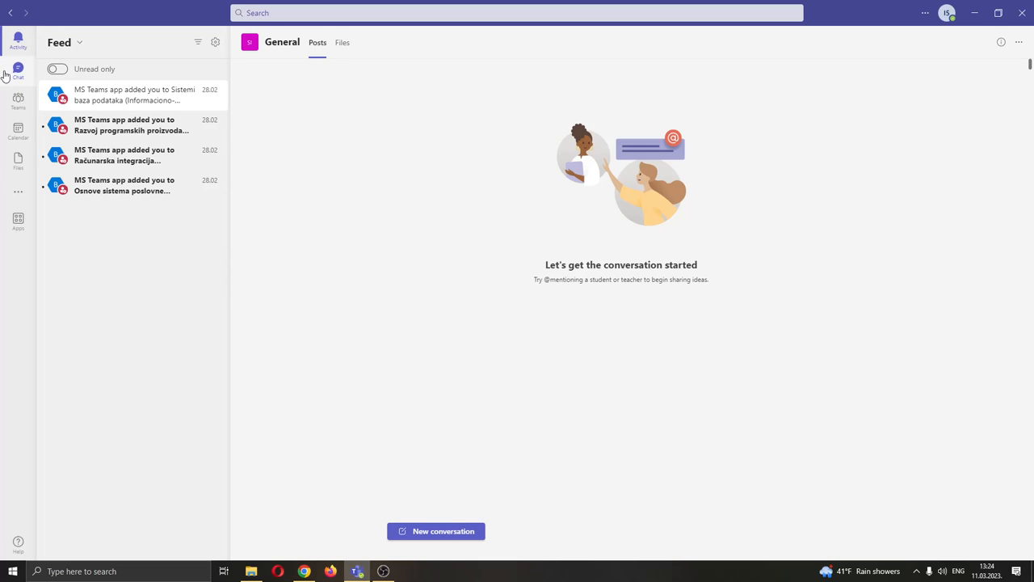
mouse_move(320, 286)
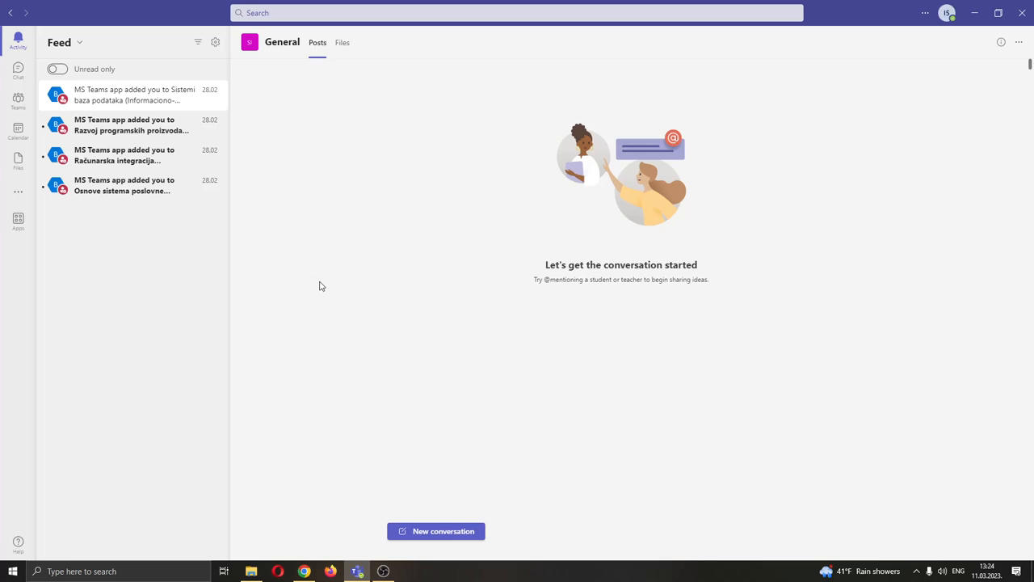
mouse_move(275, 282)
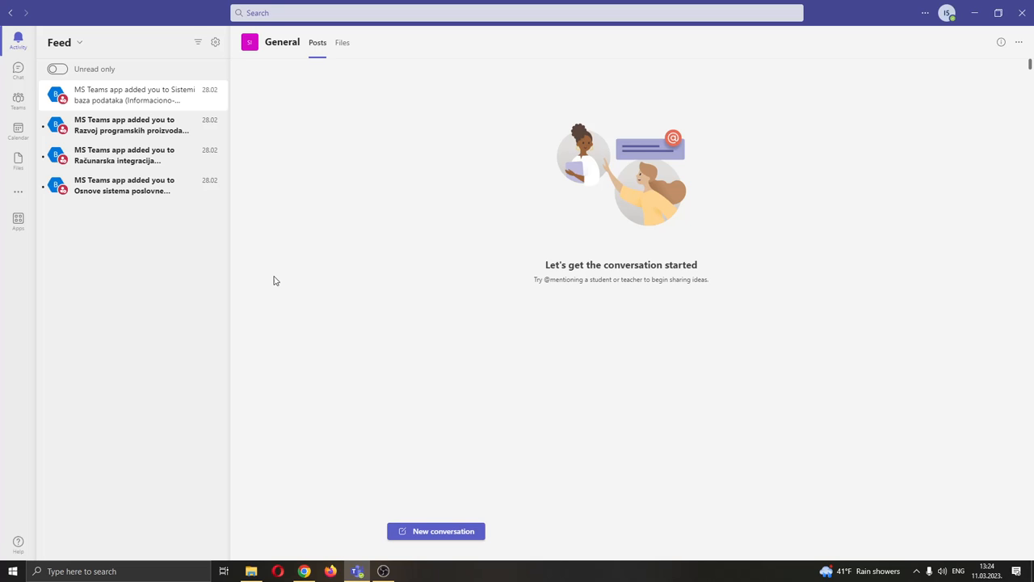
mouse_move(268, 259)
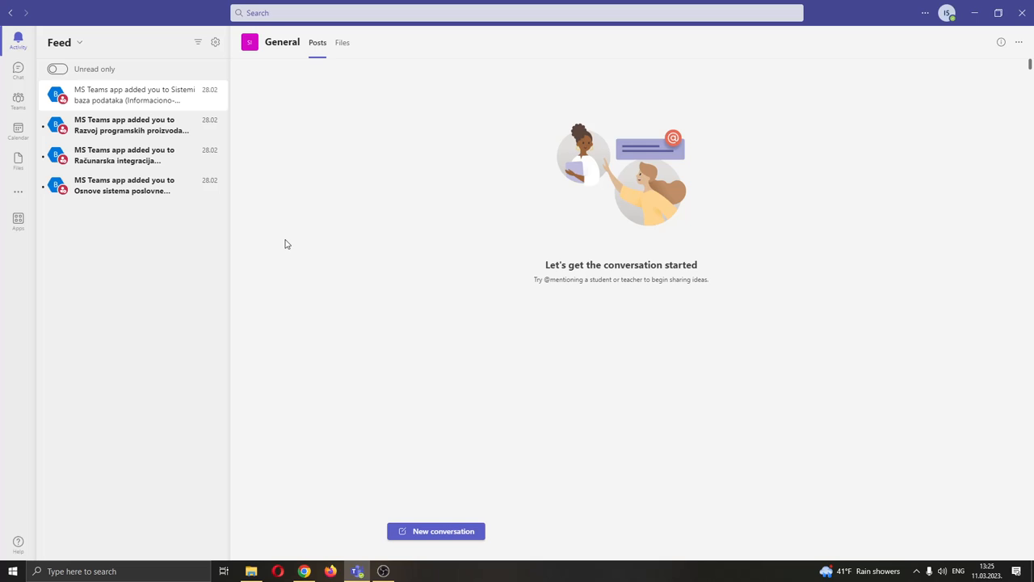
mouse_move(329, 246)
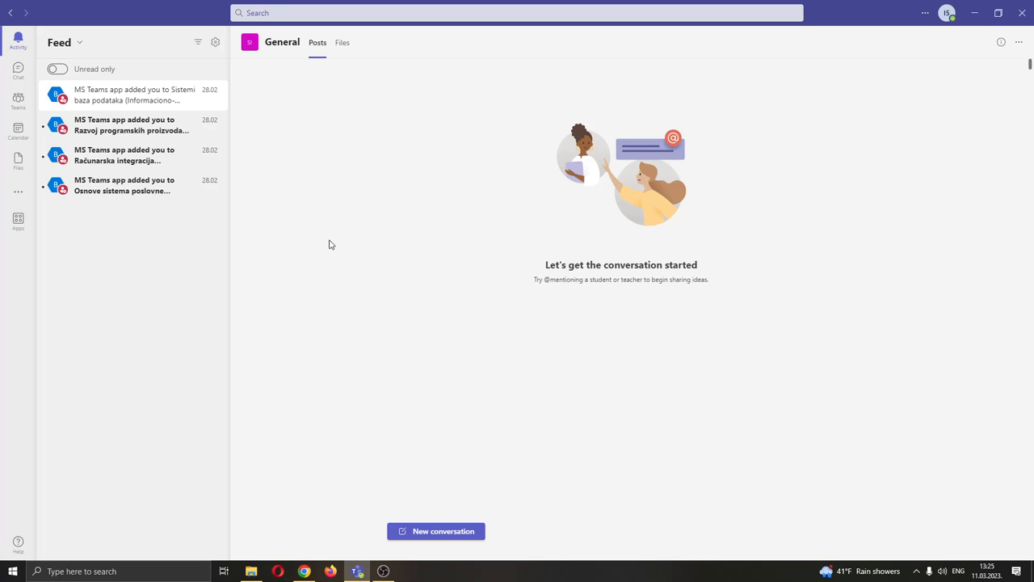
mouse_move(948, 12)
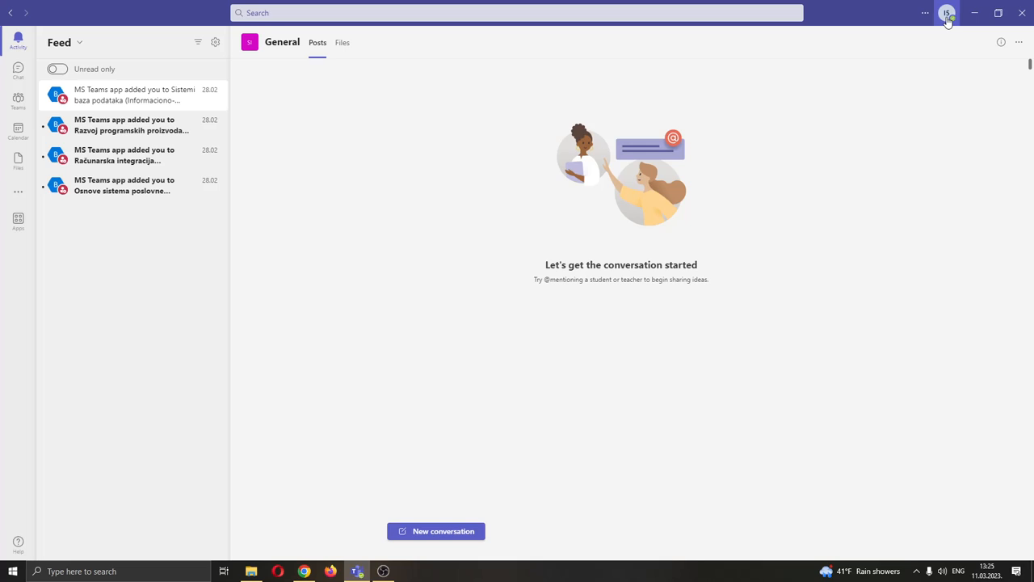
Step: Set the Teams presence status to Available from the profile status list
left_click(947, 13)
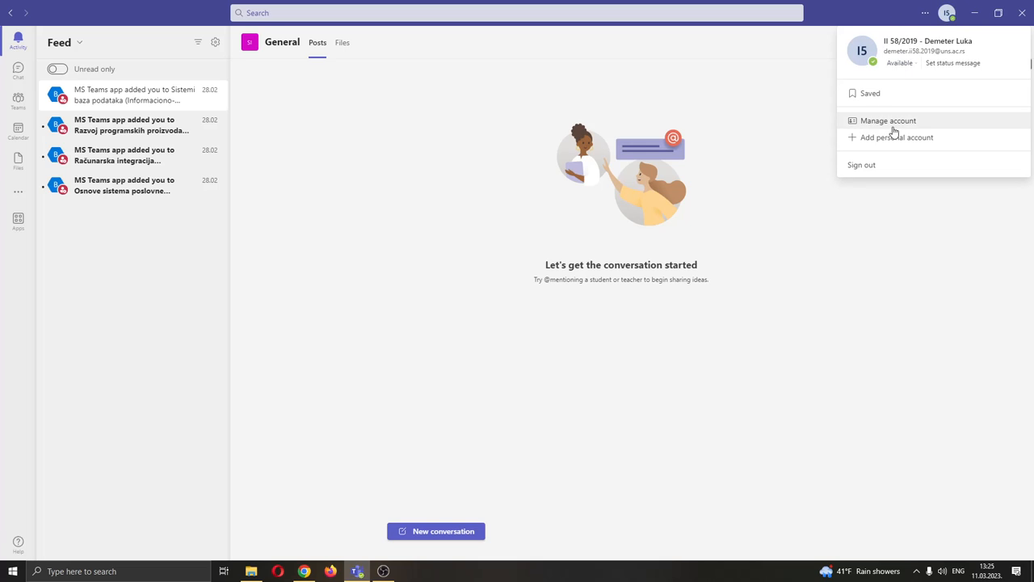
mouse_move(907, 71)
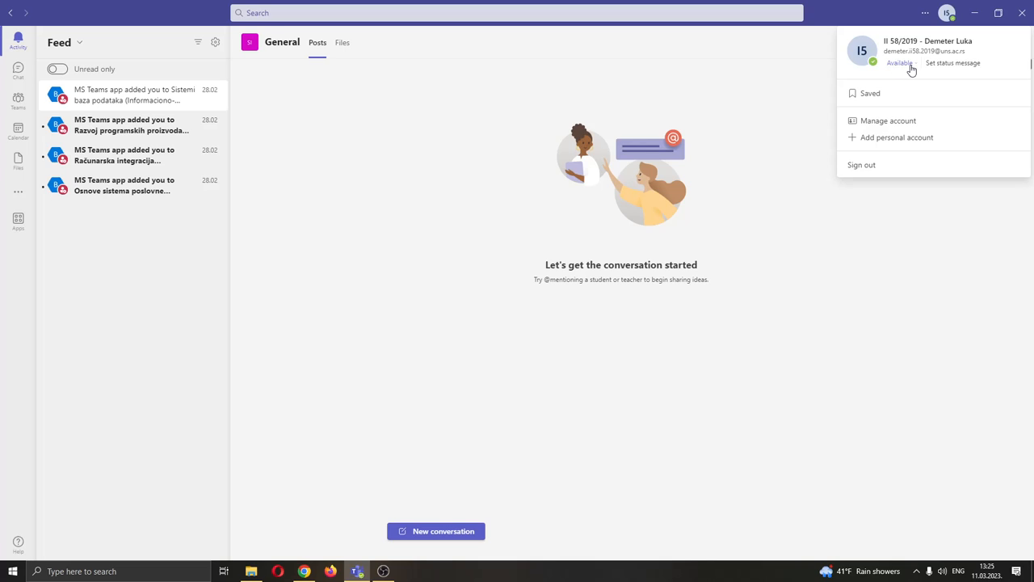
left_click(899, 63)
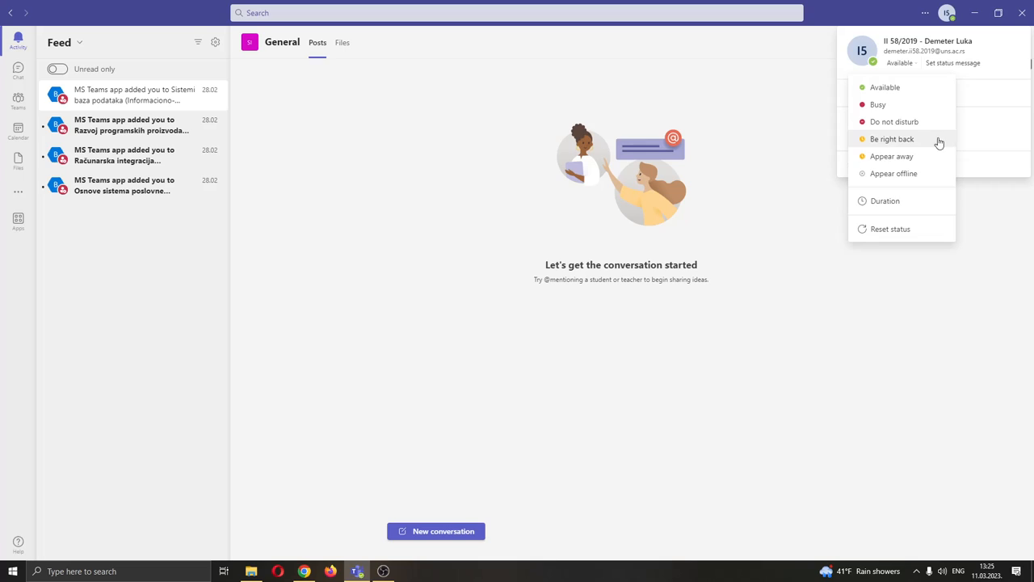
mouse_move(887, 87)
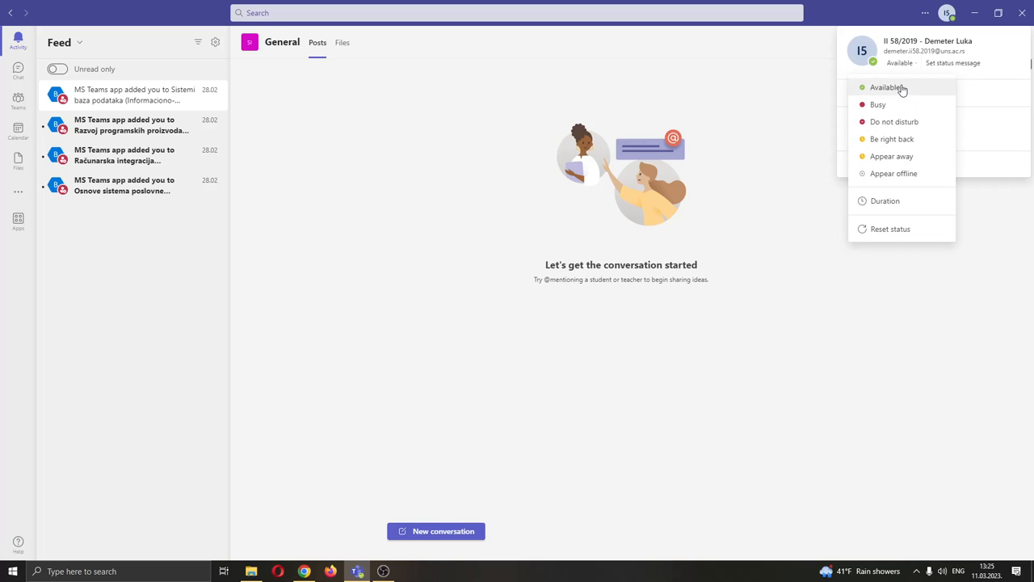
left_click(947, 13)
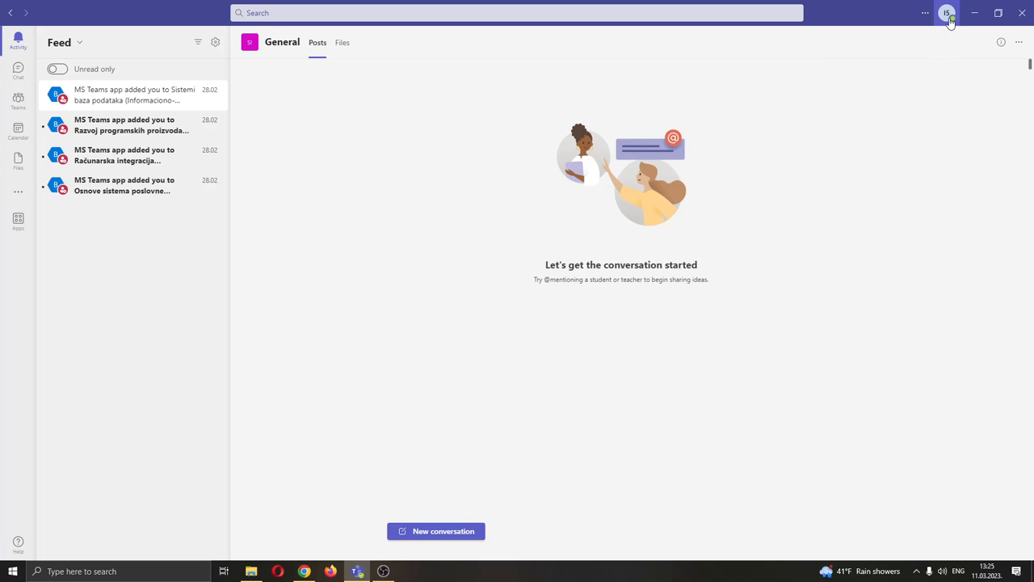
mouse_move(808, 97)
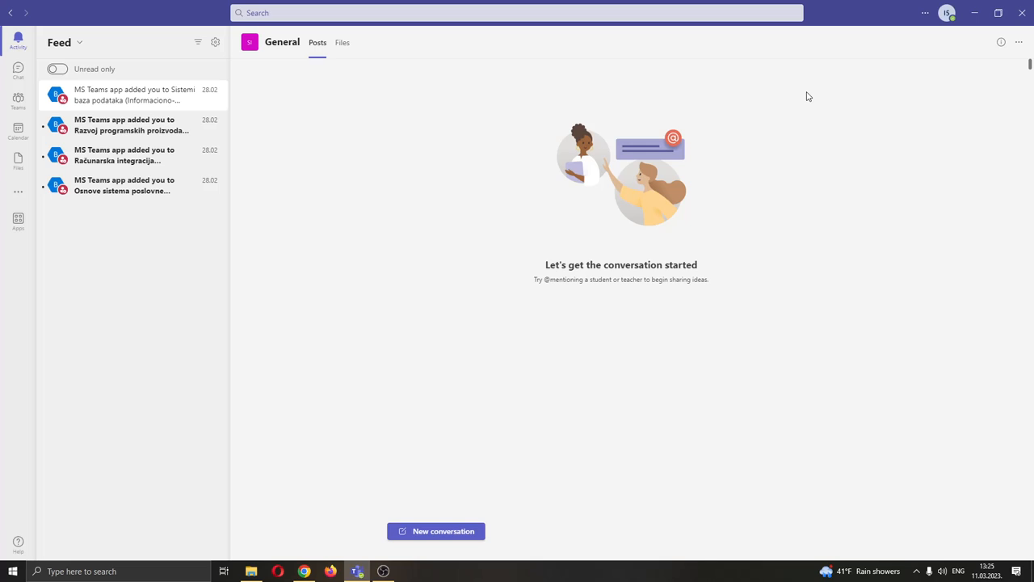
mouse_move(750, 150)
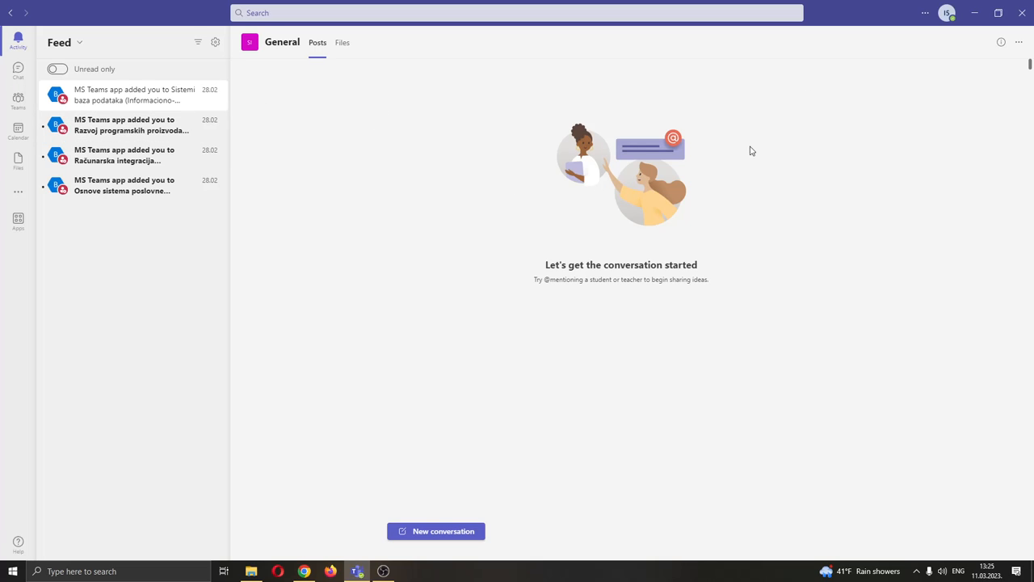
mouse_move(893, 55)
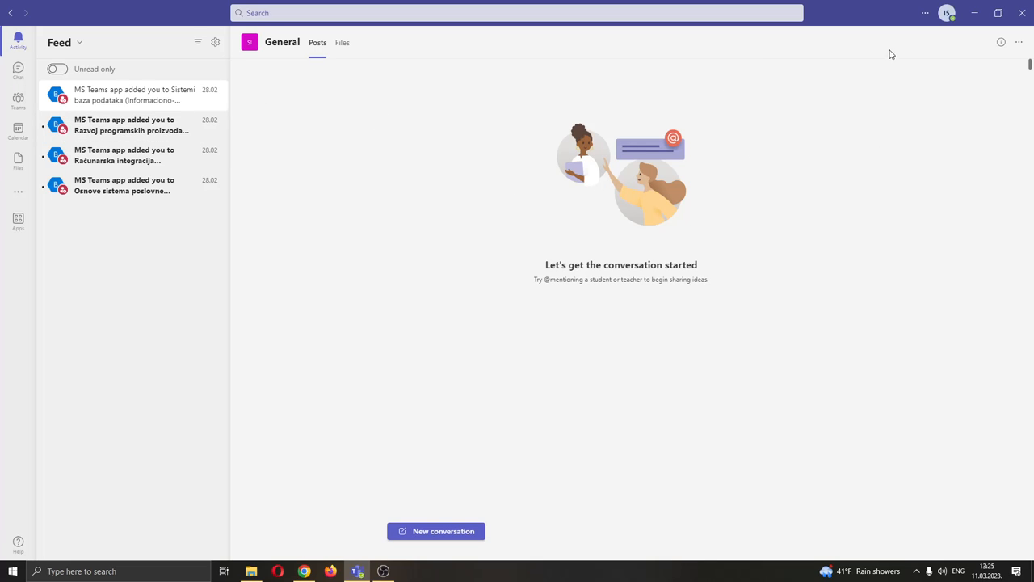
mouse_move(688, 105)
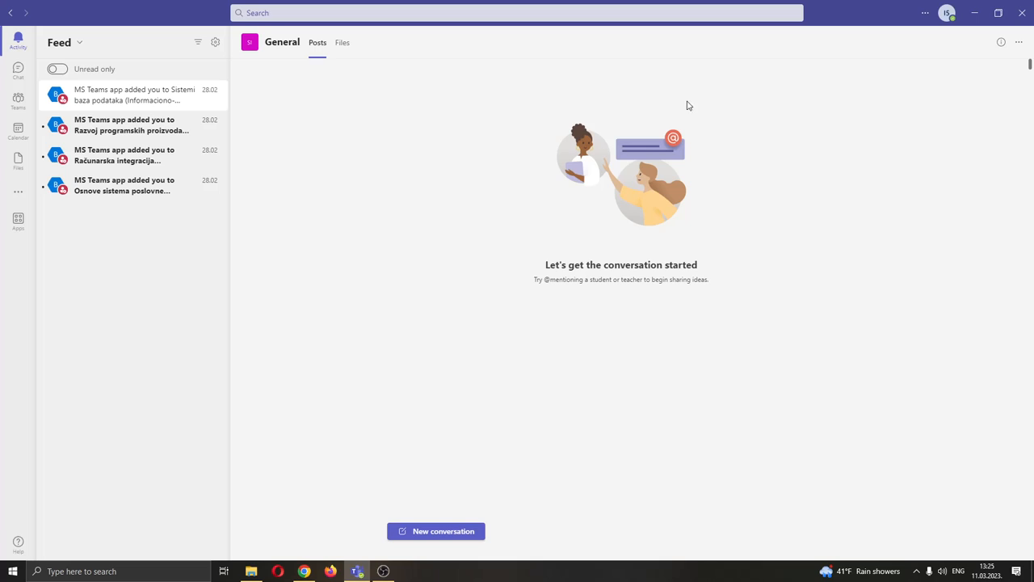
mouse_move(724, 68)
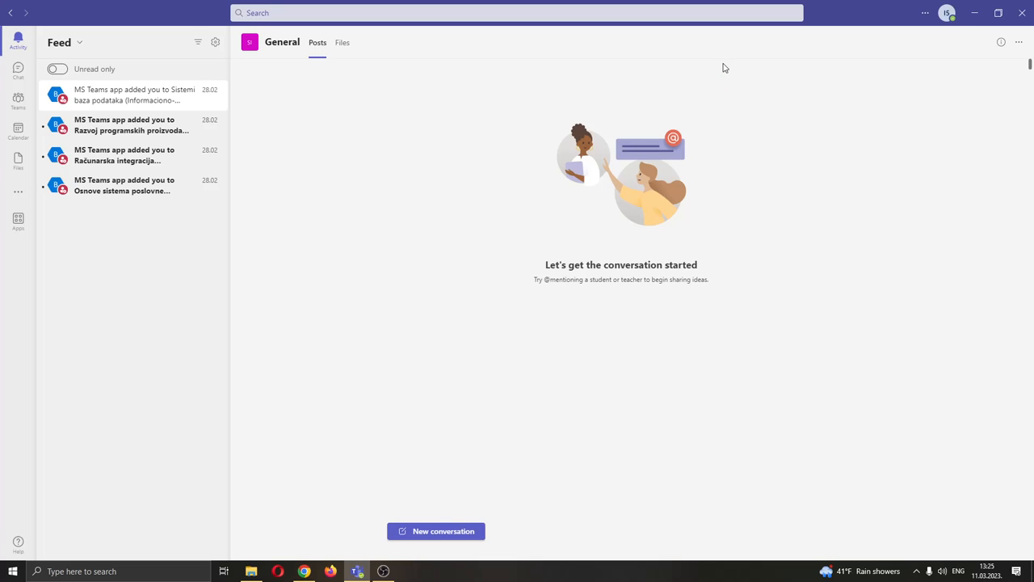
mouse_move(947, 13)
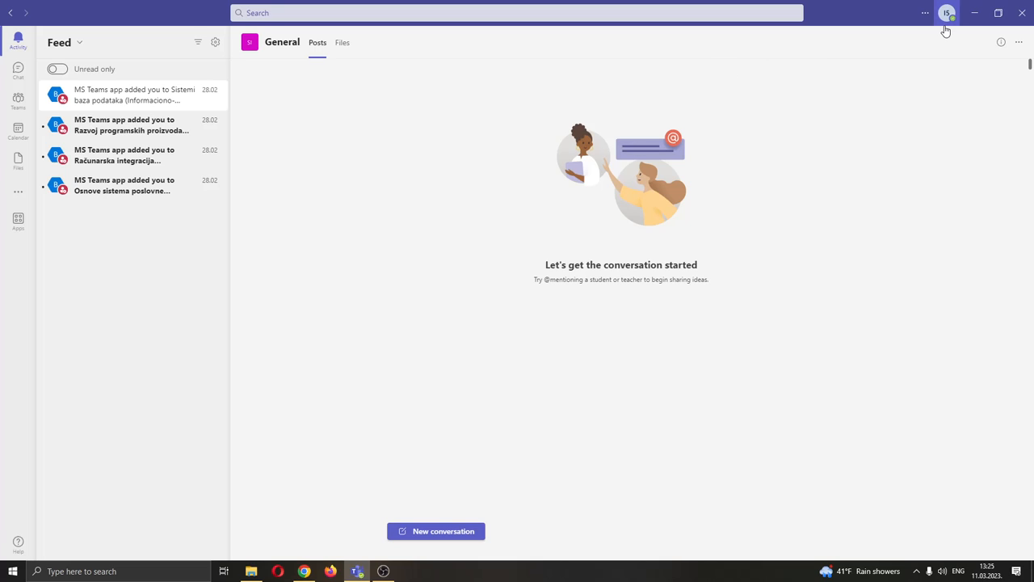
mouse_move(541, 257)
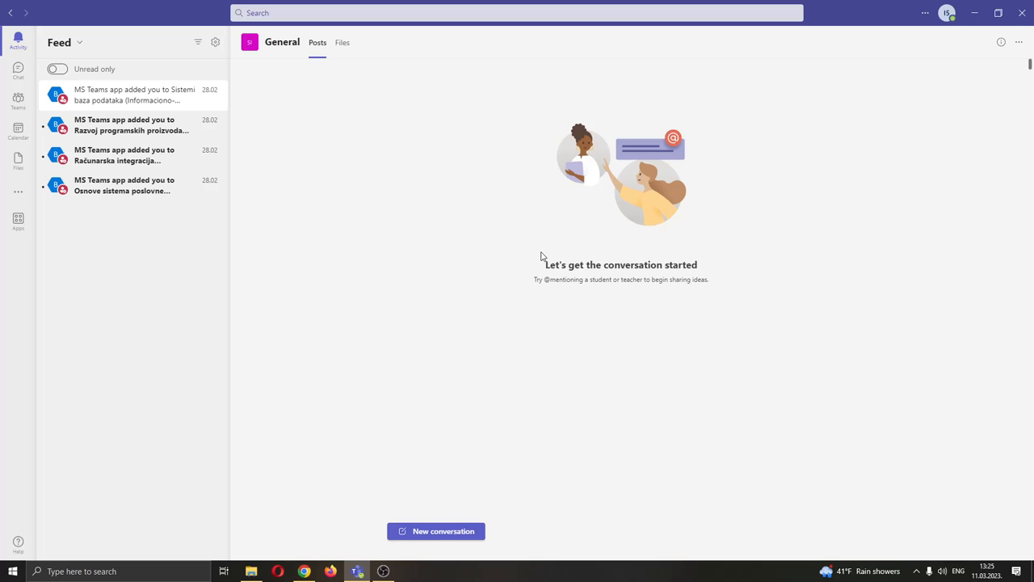
Step: Search Windows for "power and" to surface the Power & sleep settings result
left_click(13, 573)
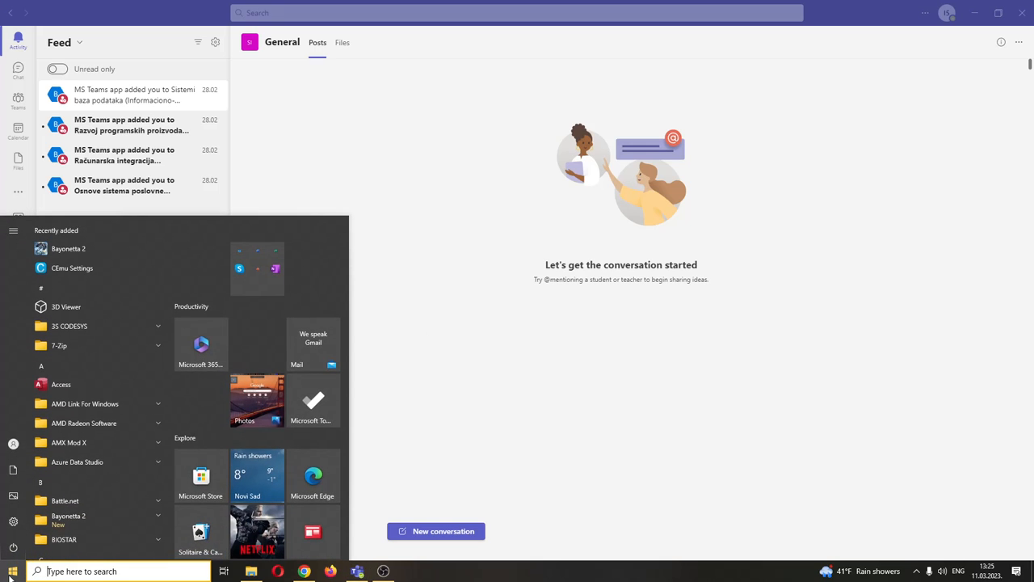
type("power and")
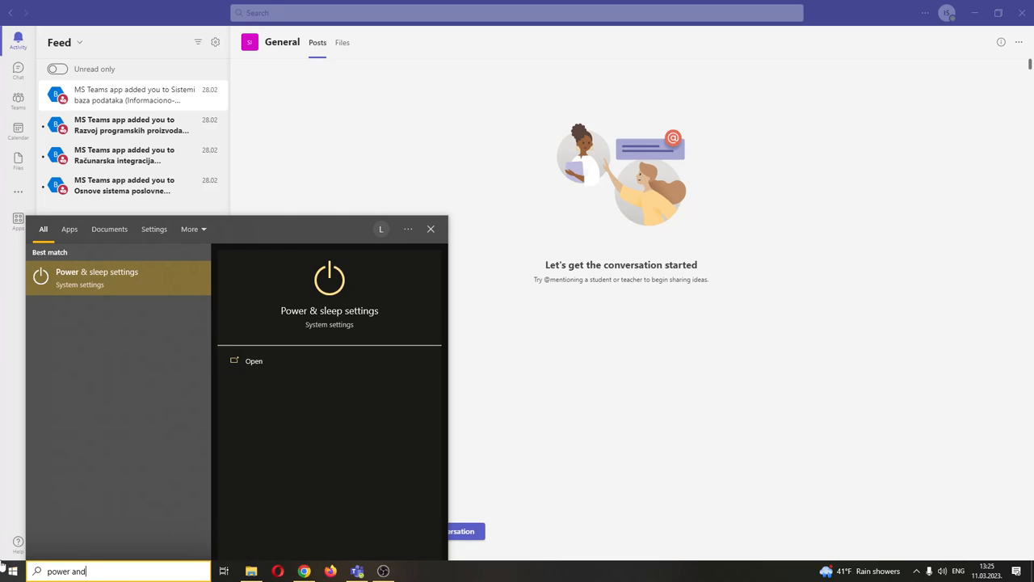
mouse_move(120, 278)
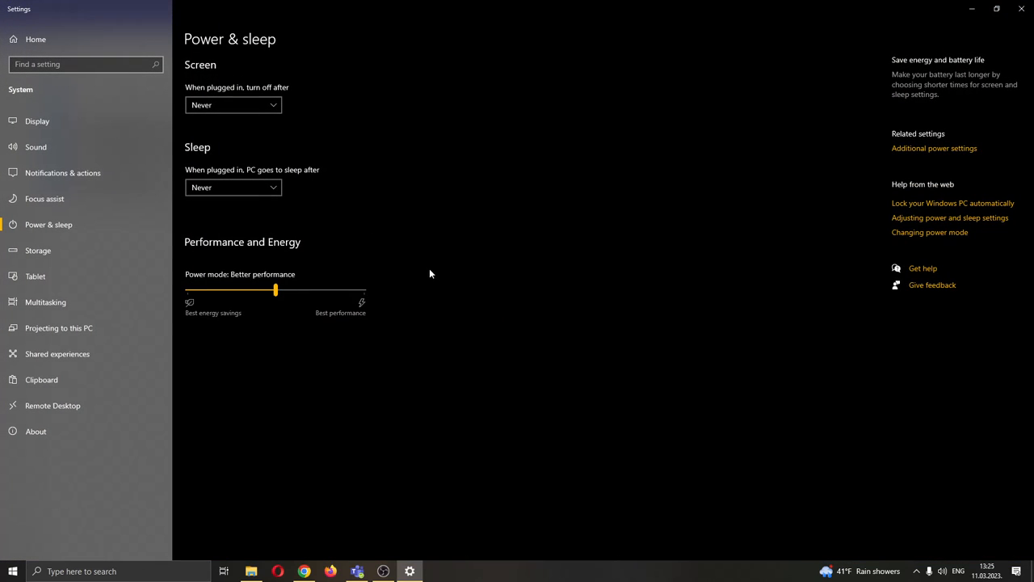
mouse_move(233, 105)
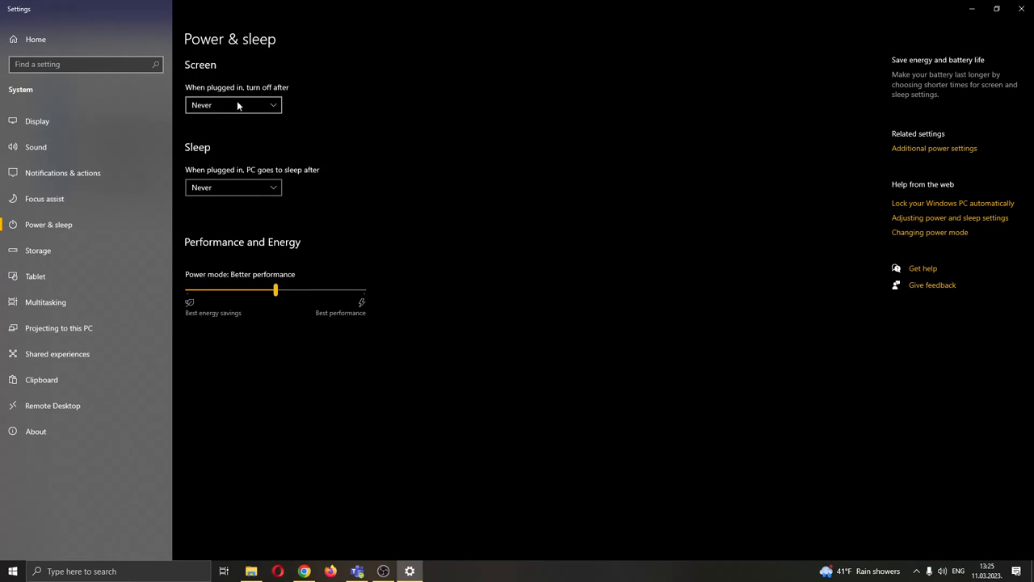
mouse_move(246, 171)
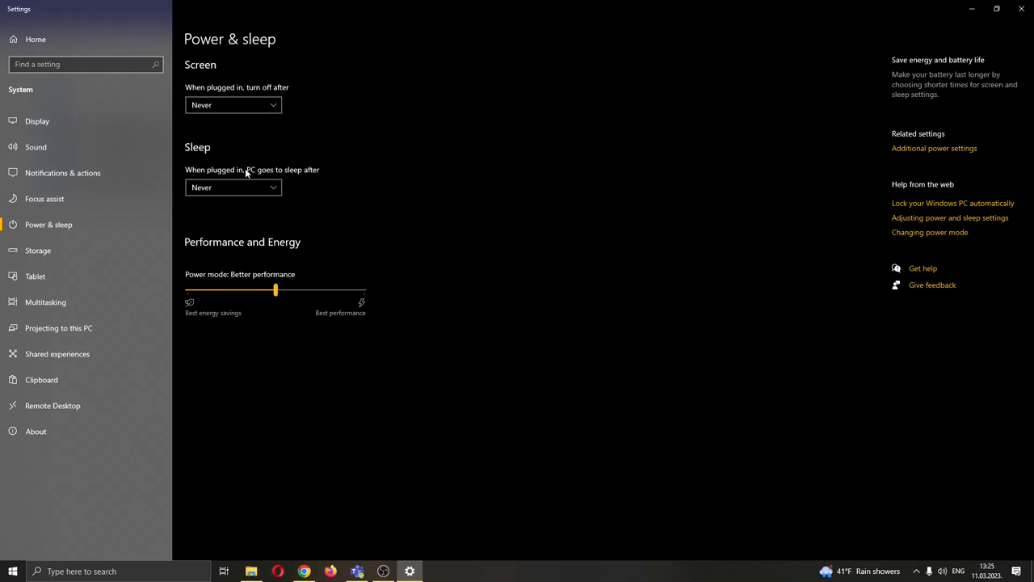
mouse_move(297, 239)
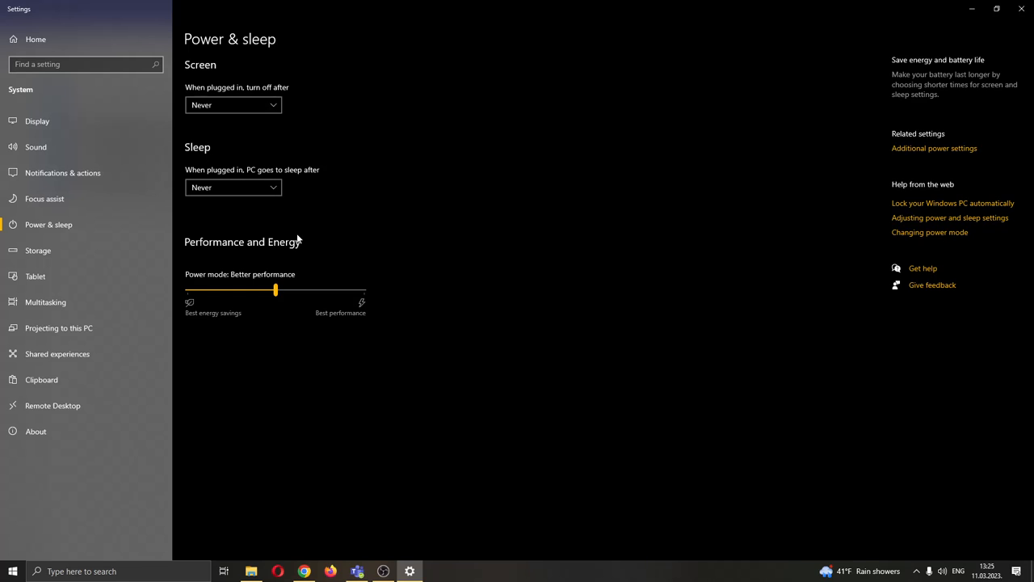
mouse_move(382, 529)
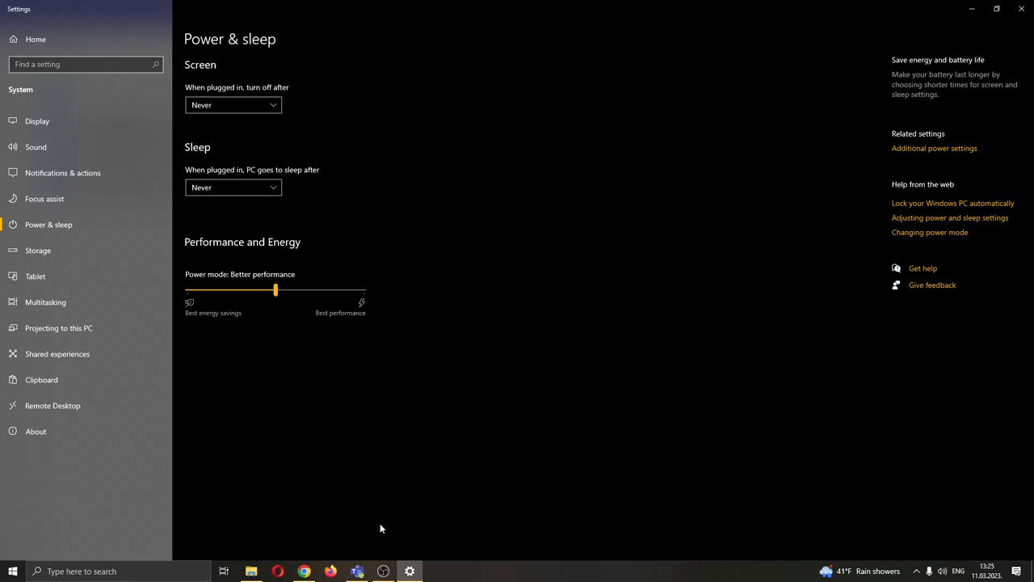
Step: Switch back to the Teams General channel from the taskbar, leaving Power & sleep open
left_click(355, 573)
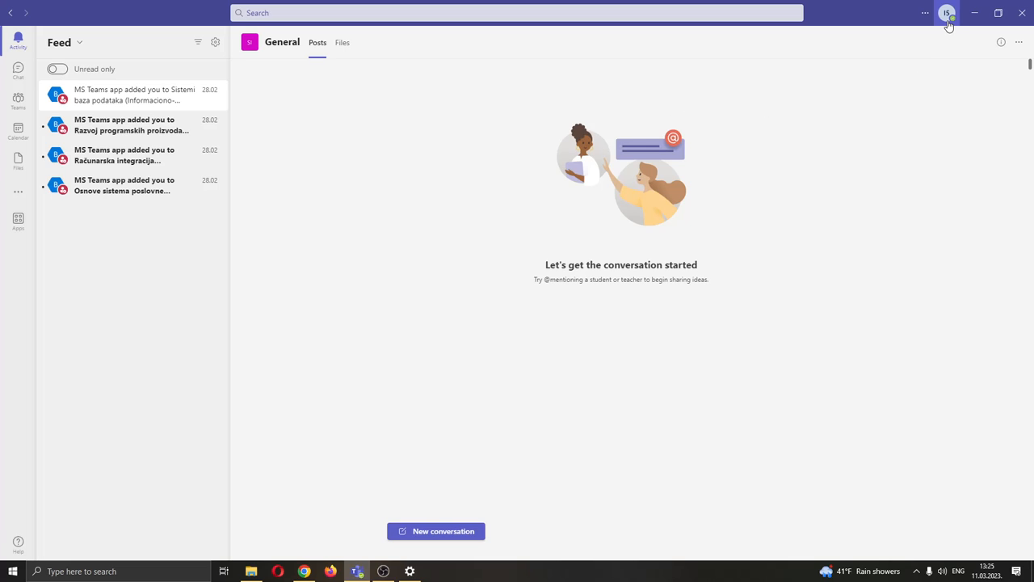
mouse_move(677, 91)
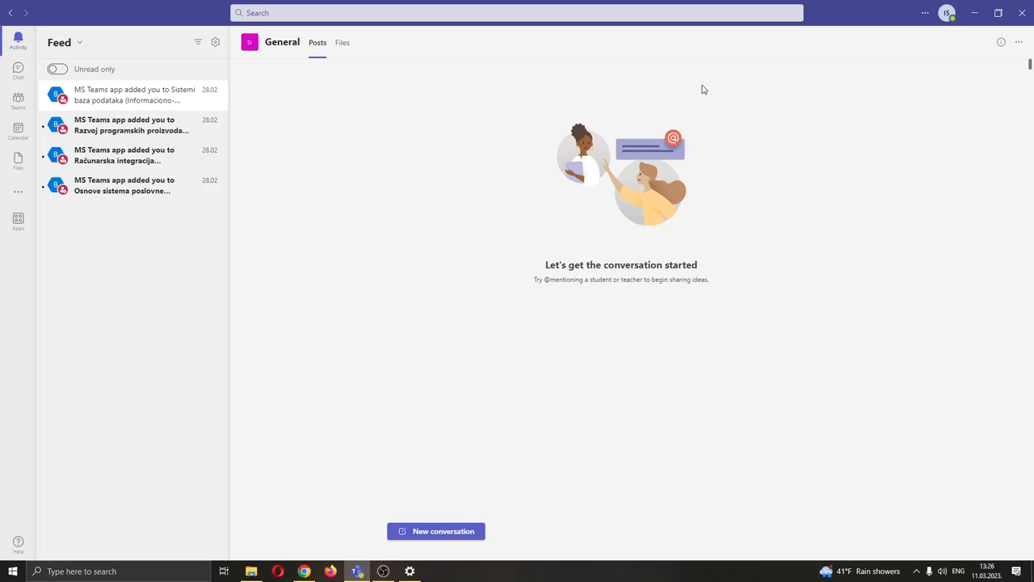
mouse_move(676, 123)
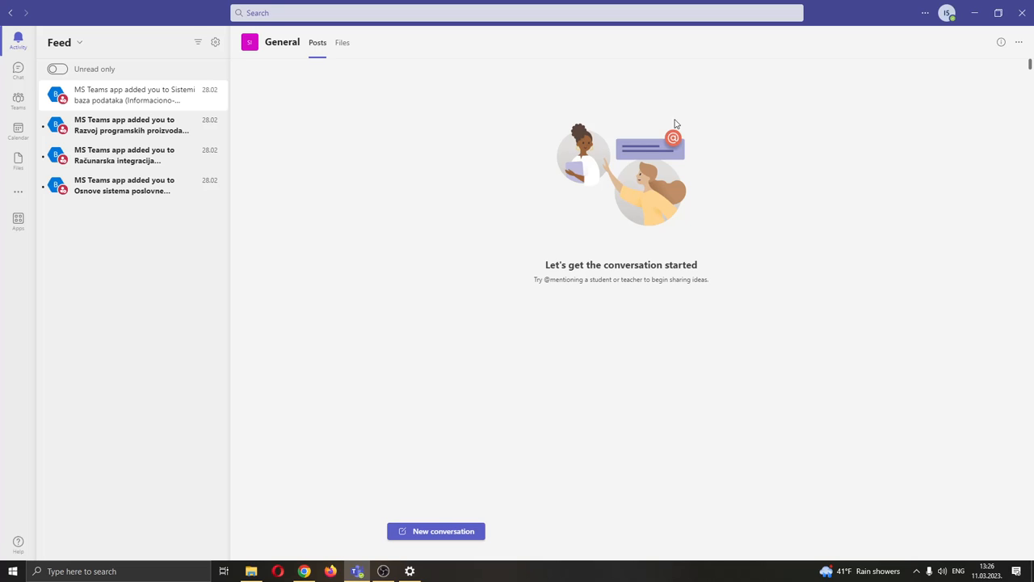
mouse_move(658, 116)
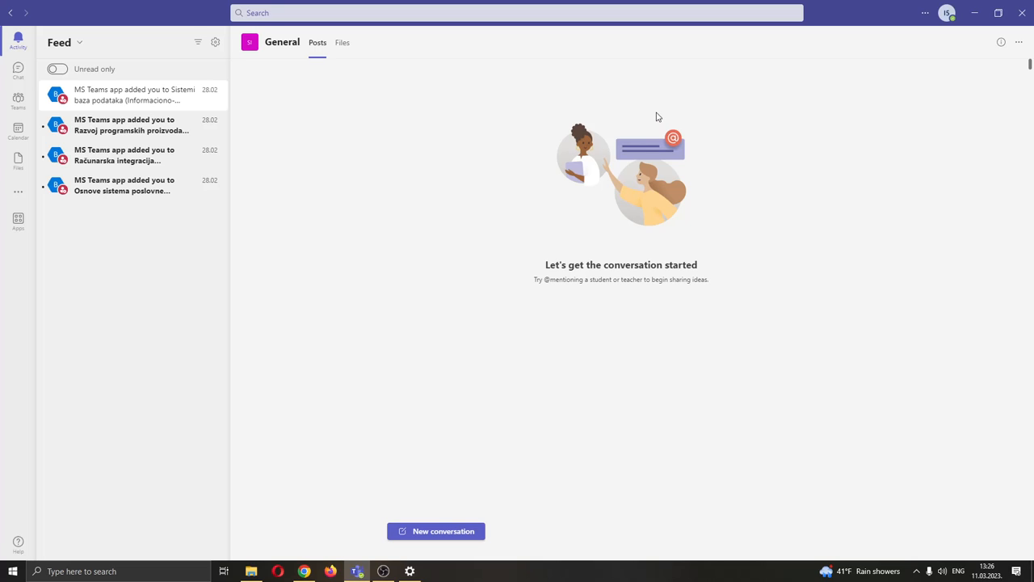